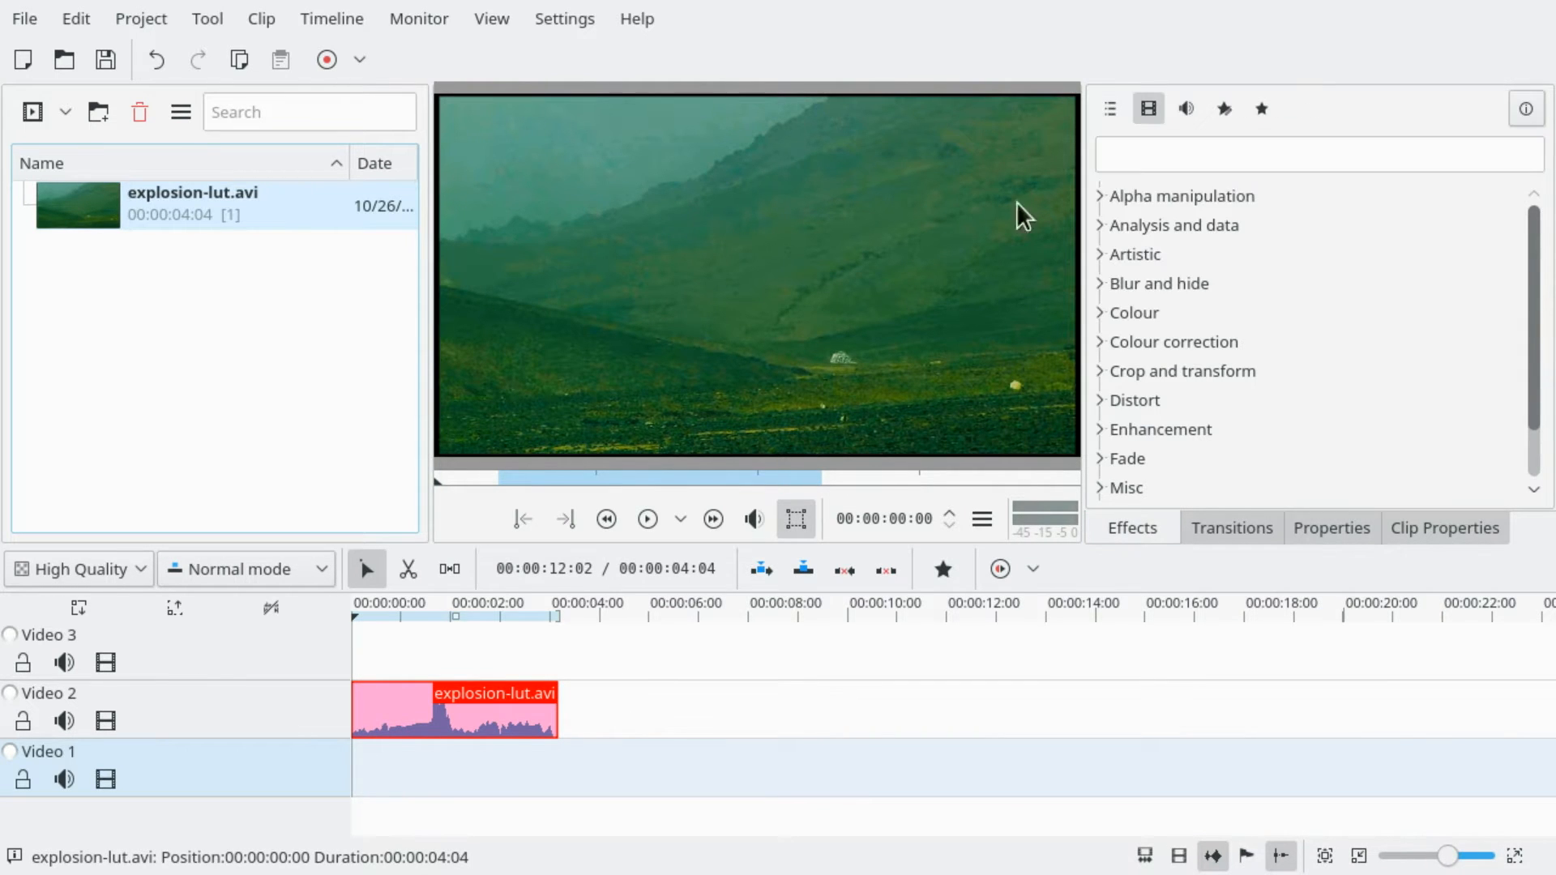
Step: Apply the Speed effect to the explosion-lut.avi clip and show its settings at 100%
click(490, 18)
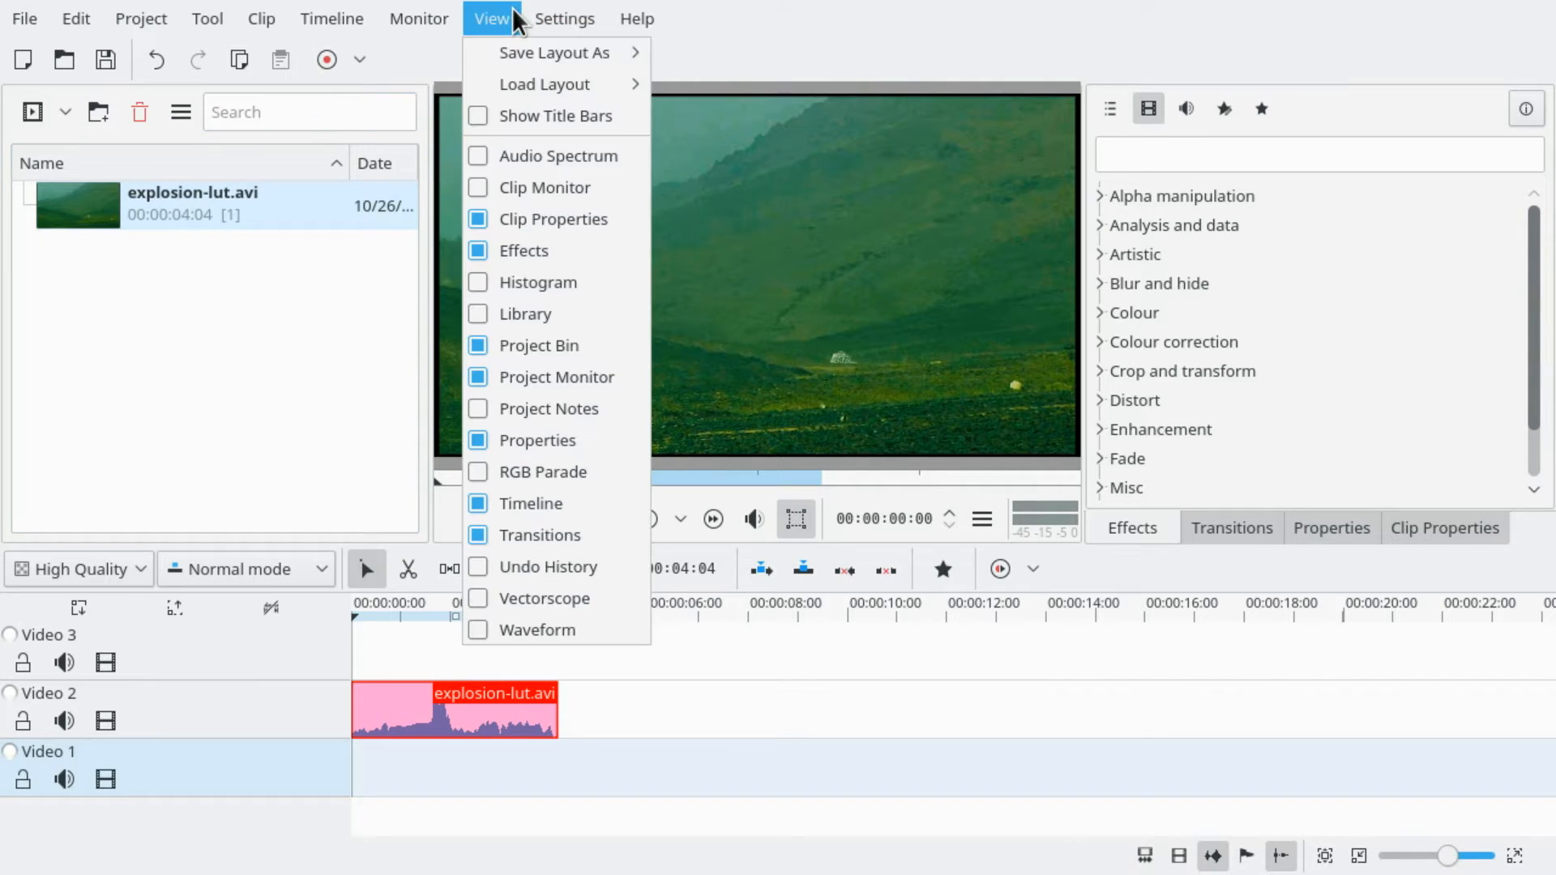
mouse_move(1277, 419)
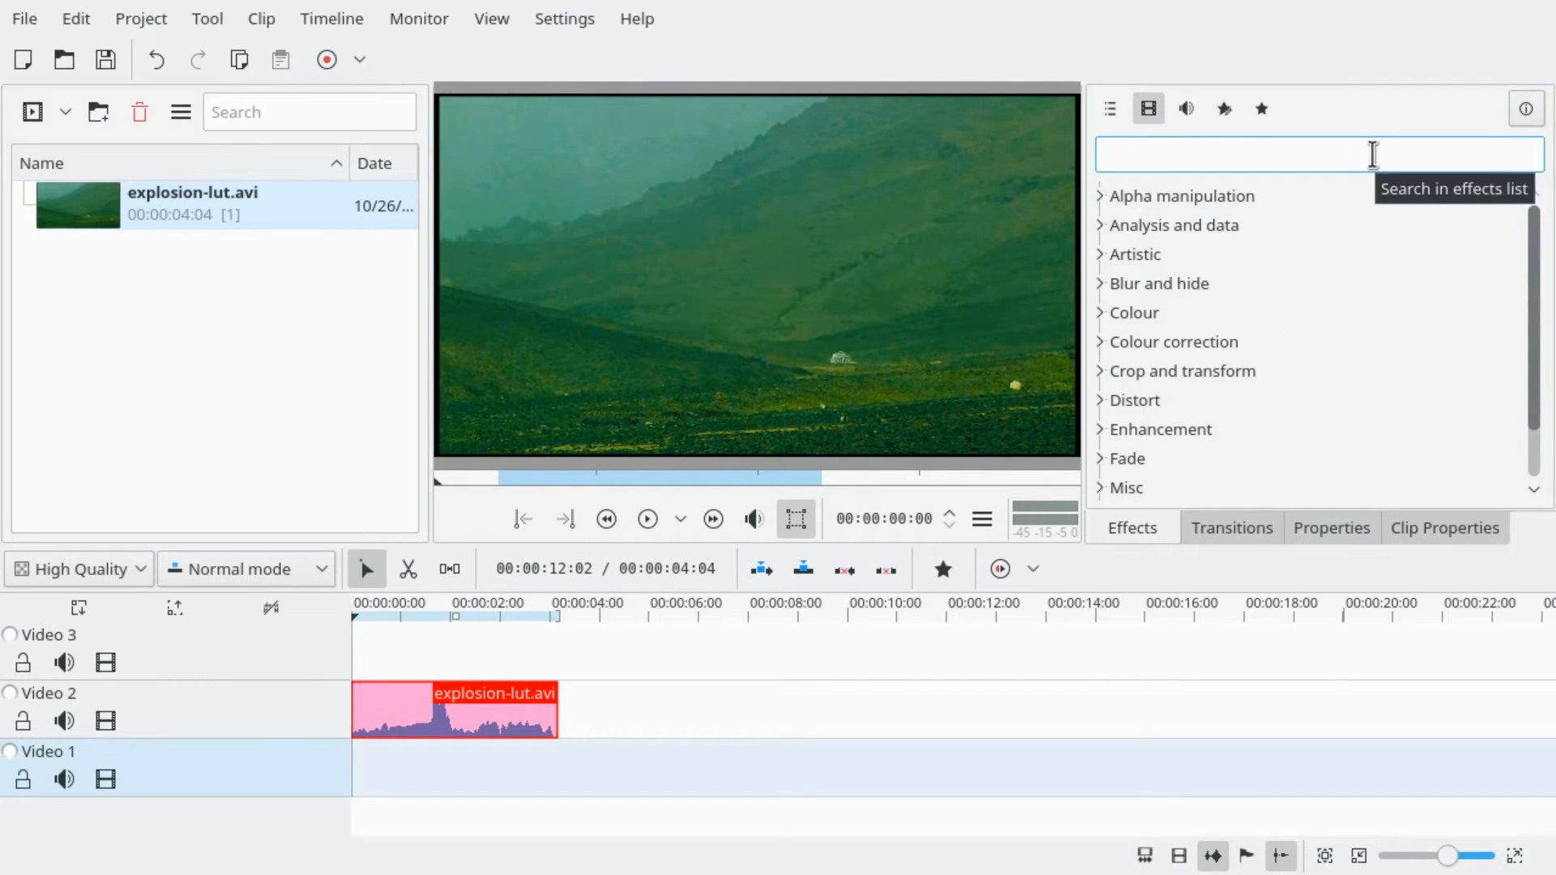
text(speed)
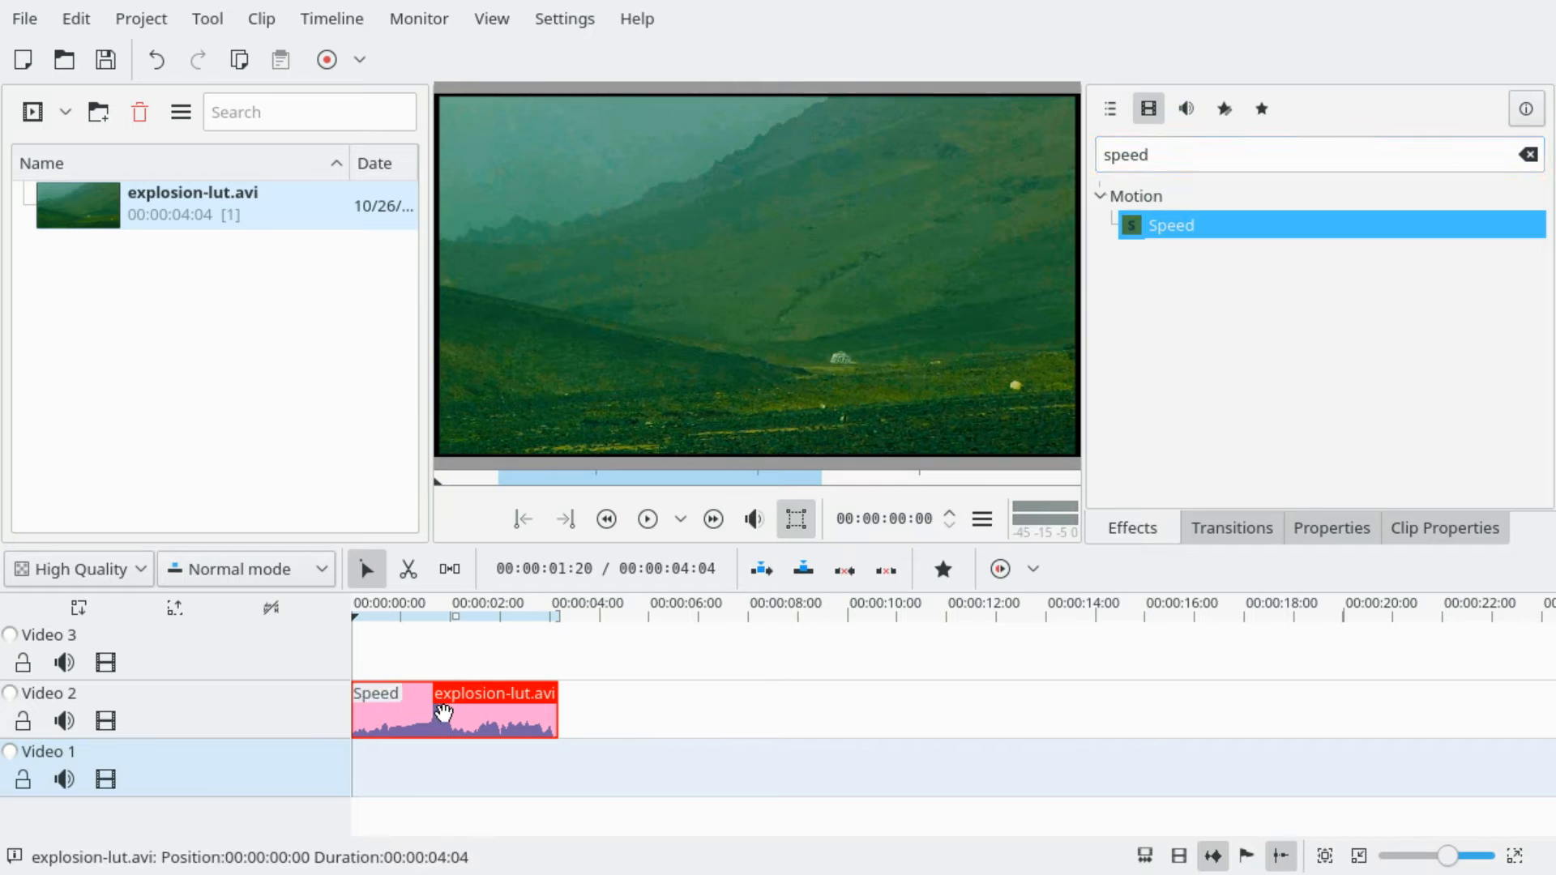
click(1331, 527)
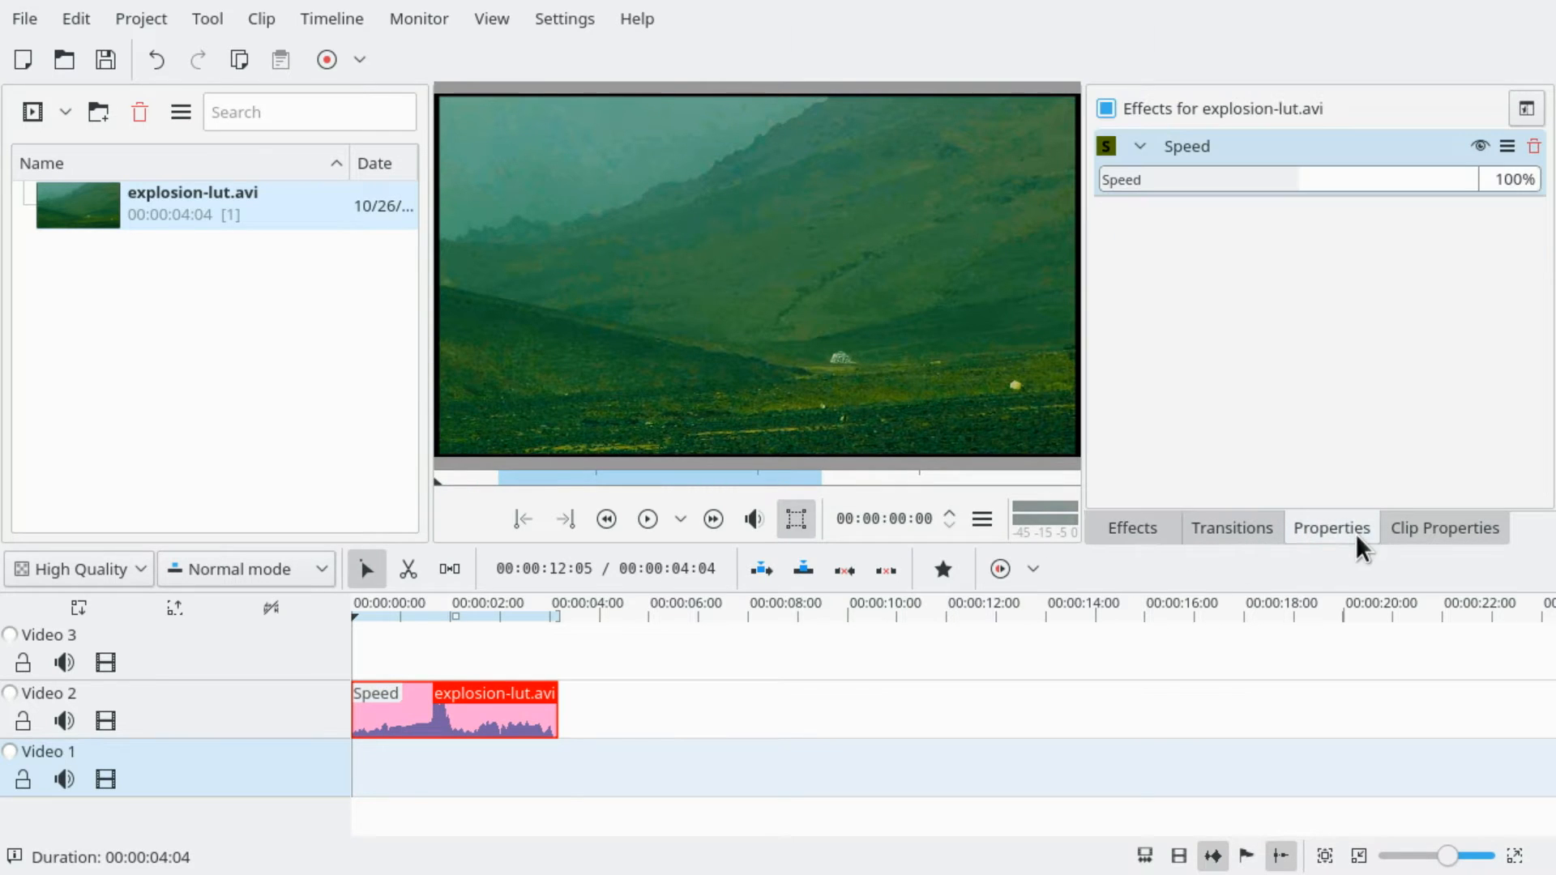
Step: Slow the clip to 50% (about 8 seconds), play it from the start, and reselect it
click(564, 18)
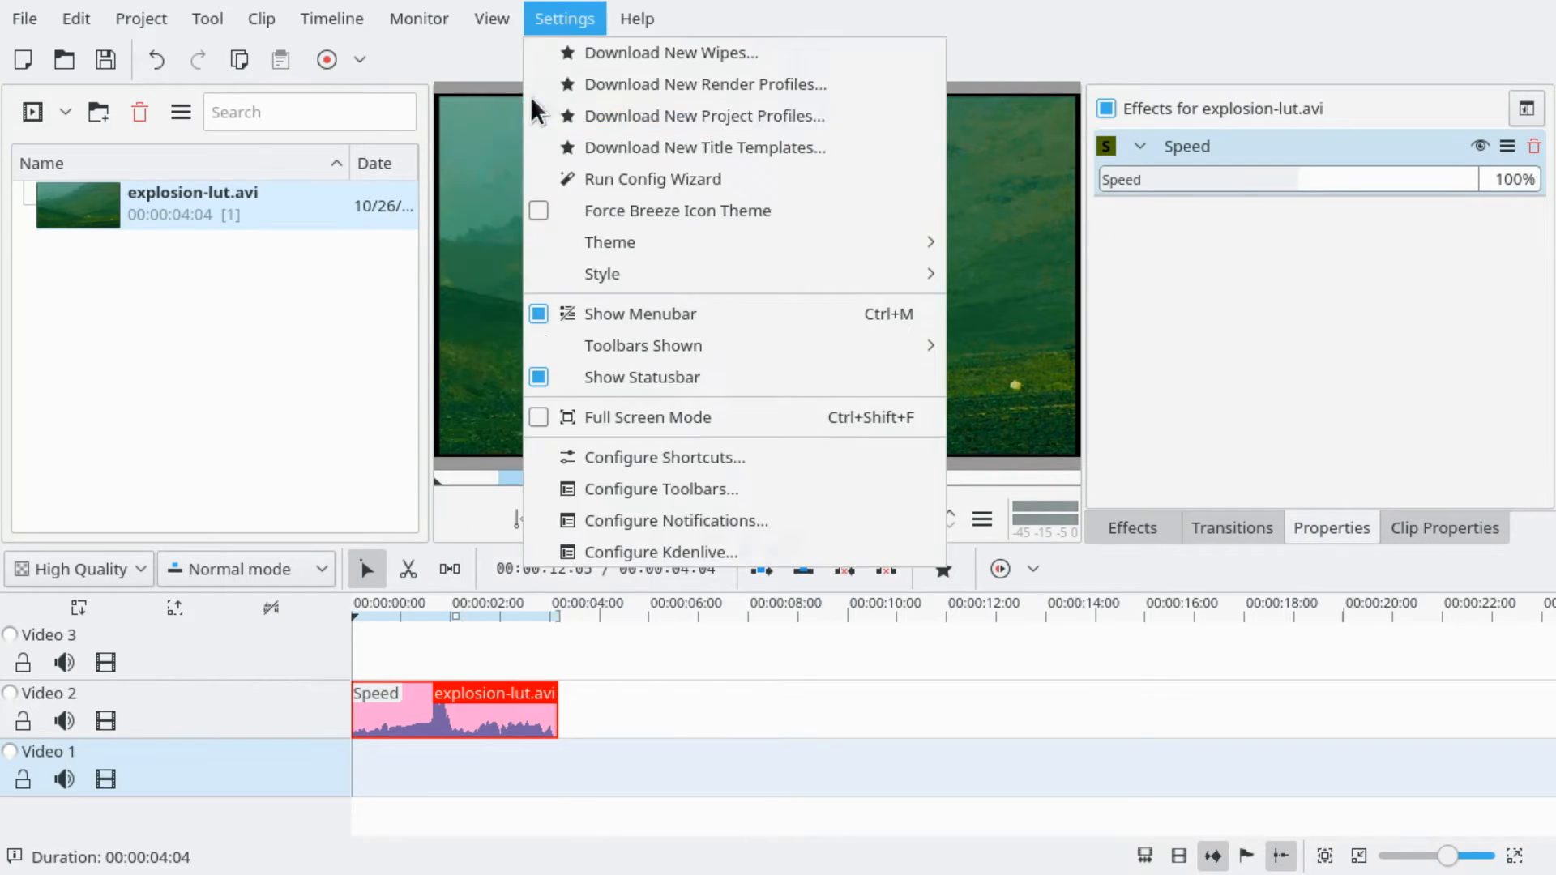
click(491, 18)
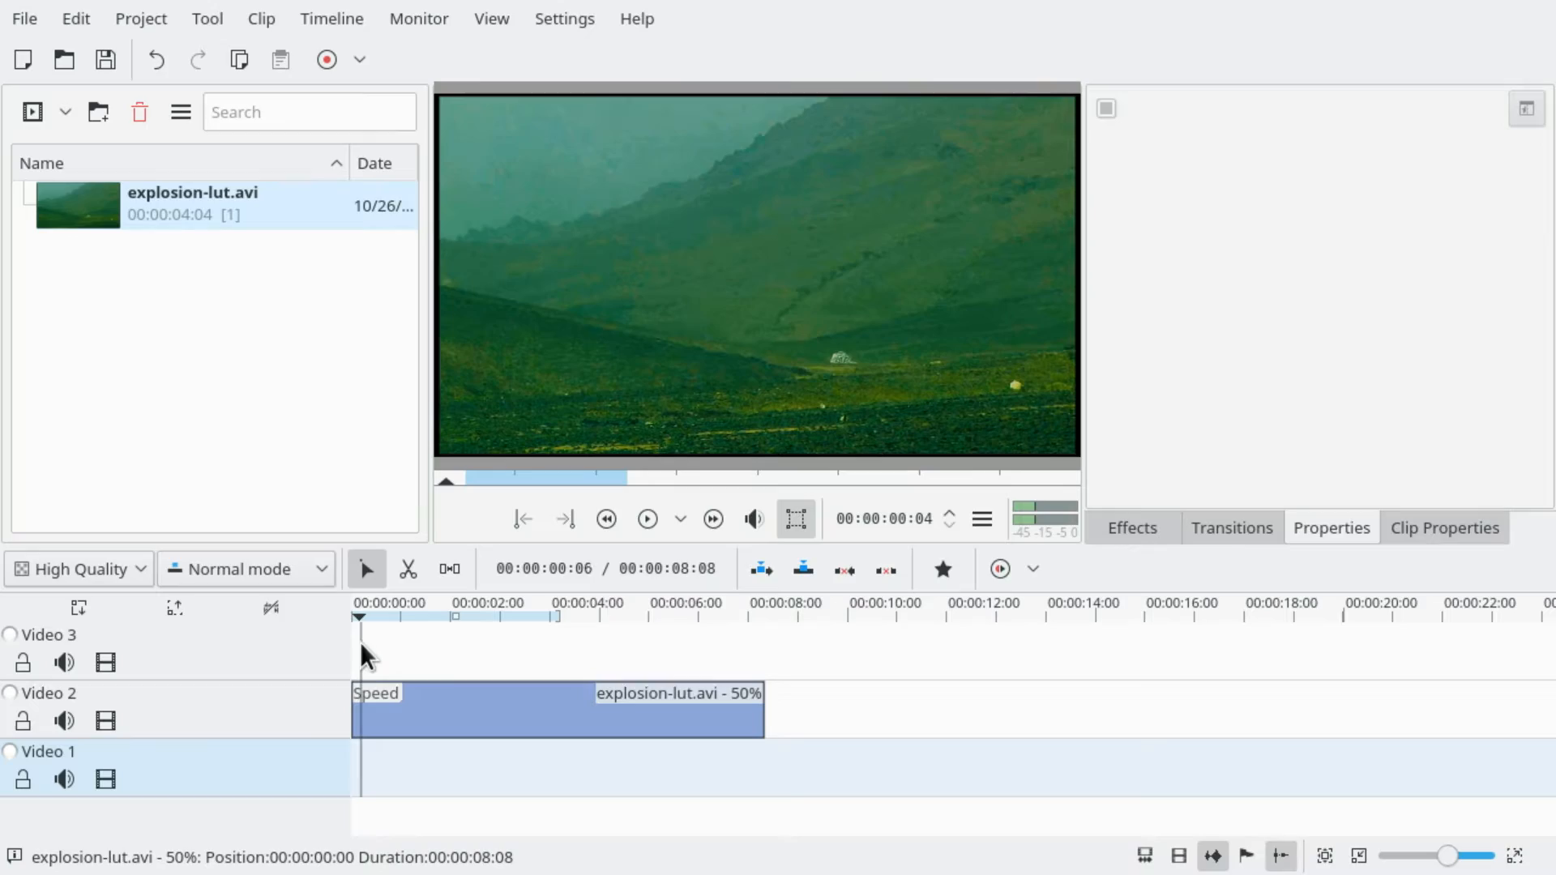
click(647, 519)
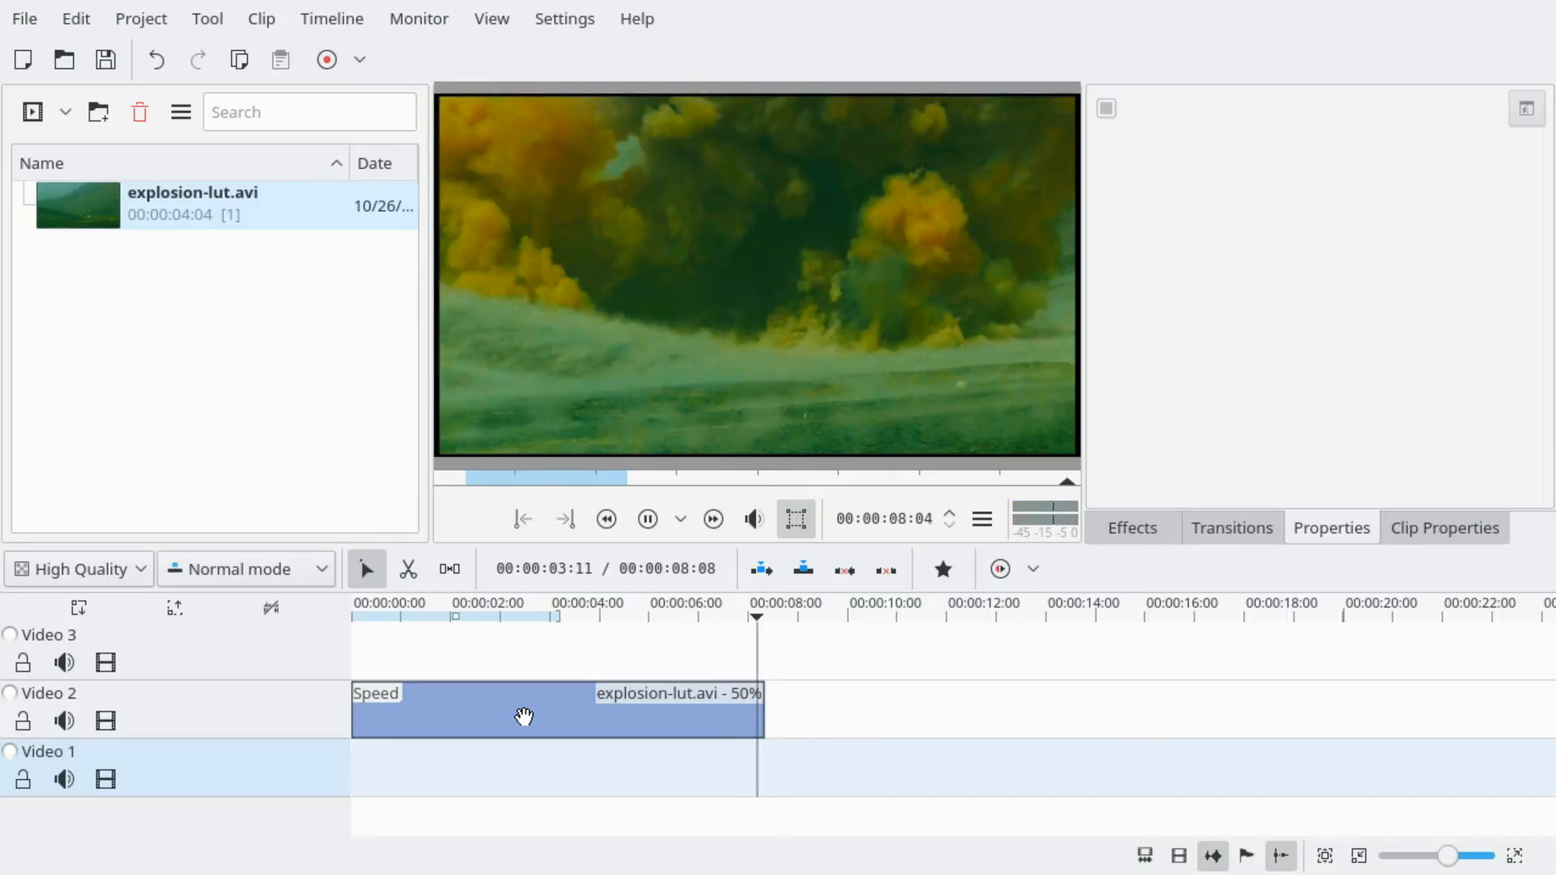
click(525, 715)
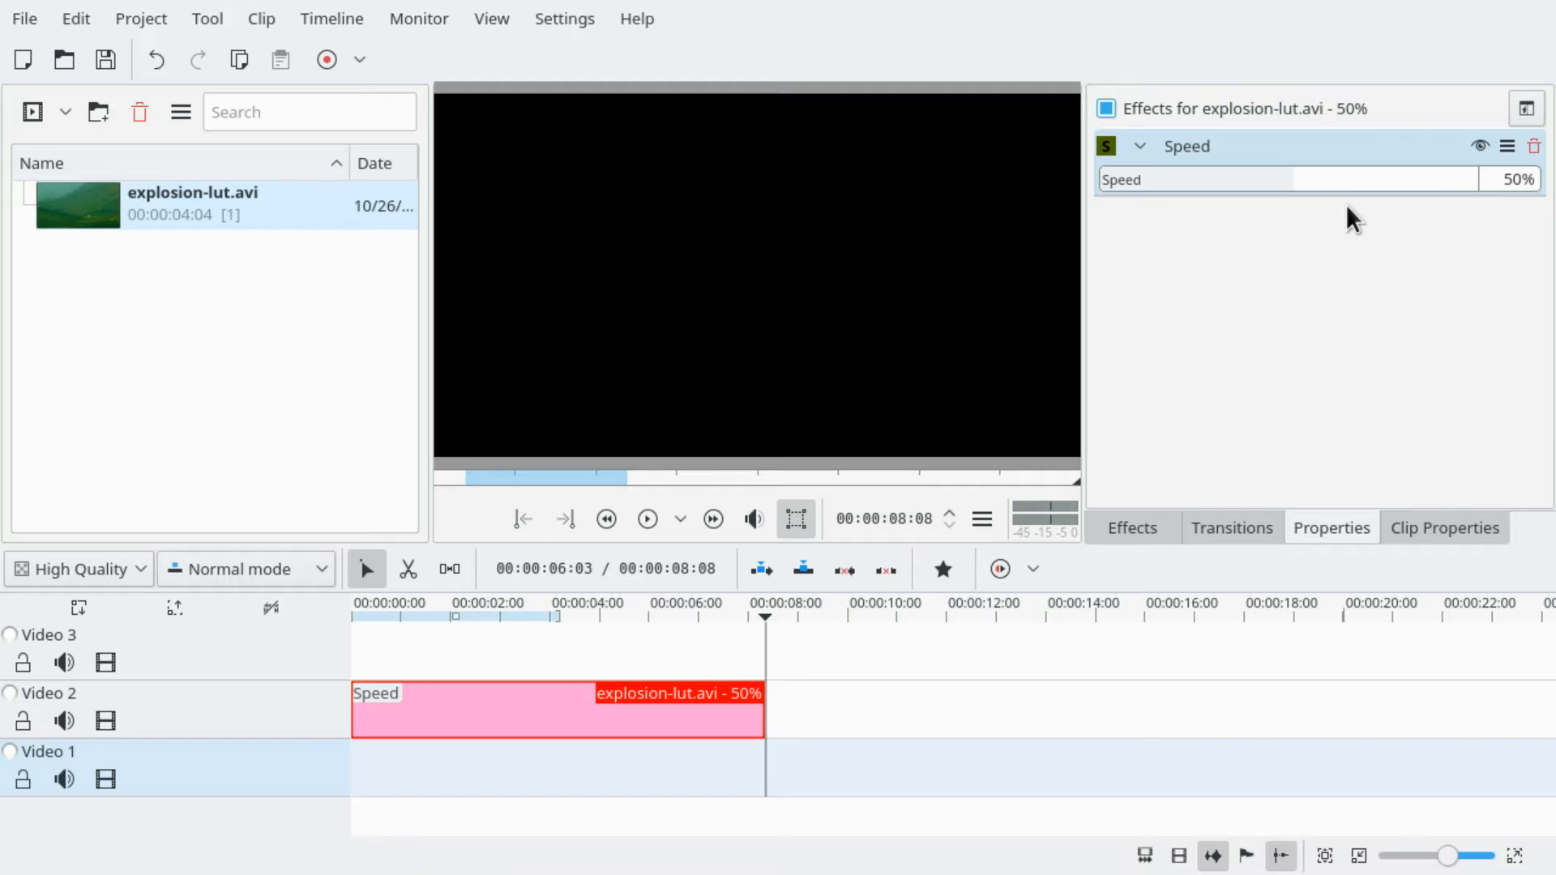
Step: Drag the Speed slider down to 12%, stretching the clip to about 34 seconds
click(1516, 180)
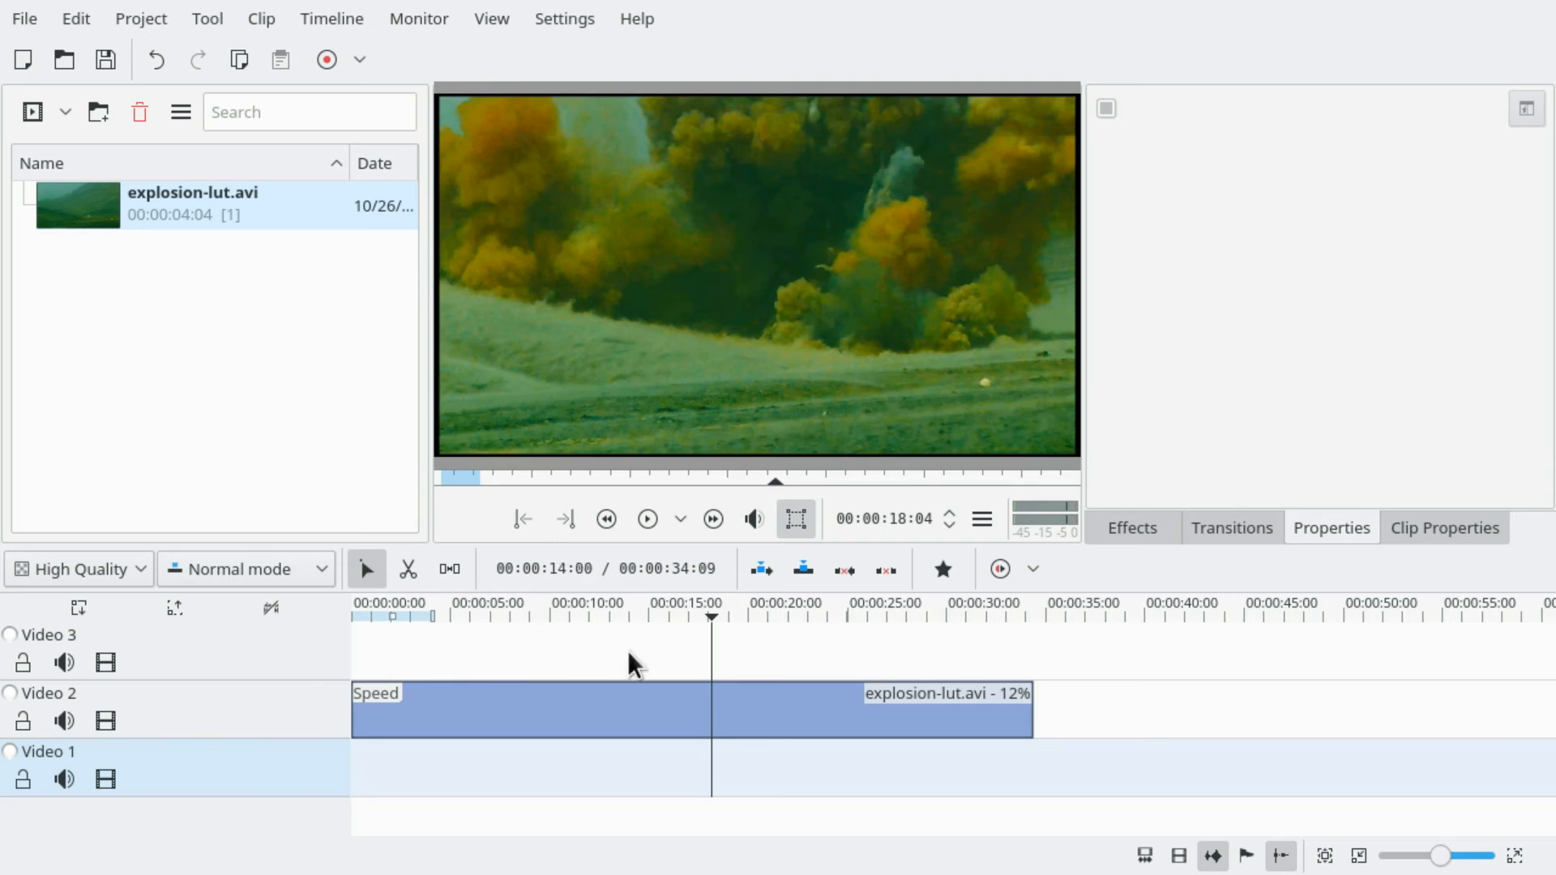
Step: Render the project as MP4 to /home/qubodup/8timesslower.mp4, queued in the job list
click(140, 18)
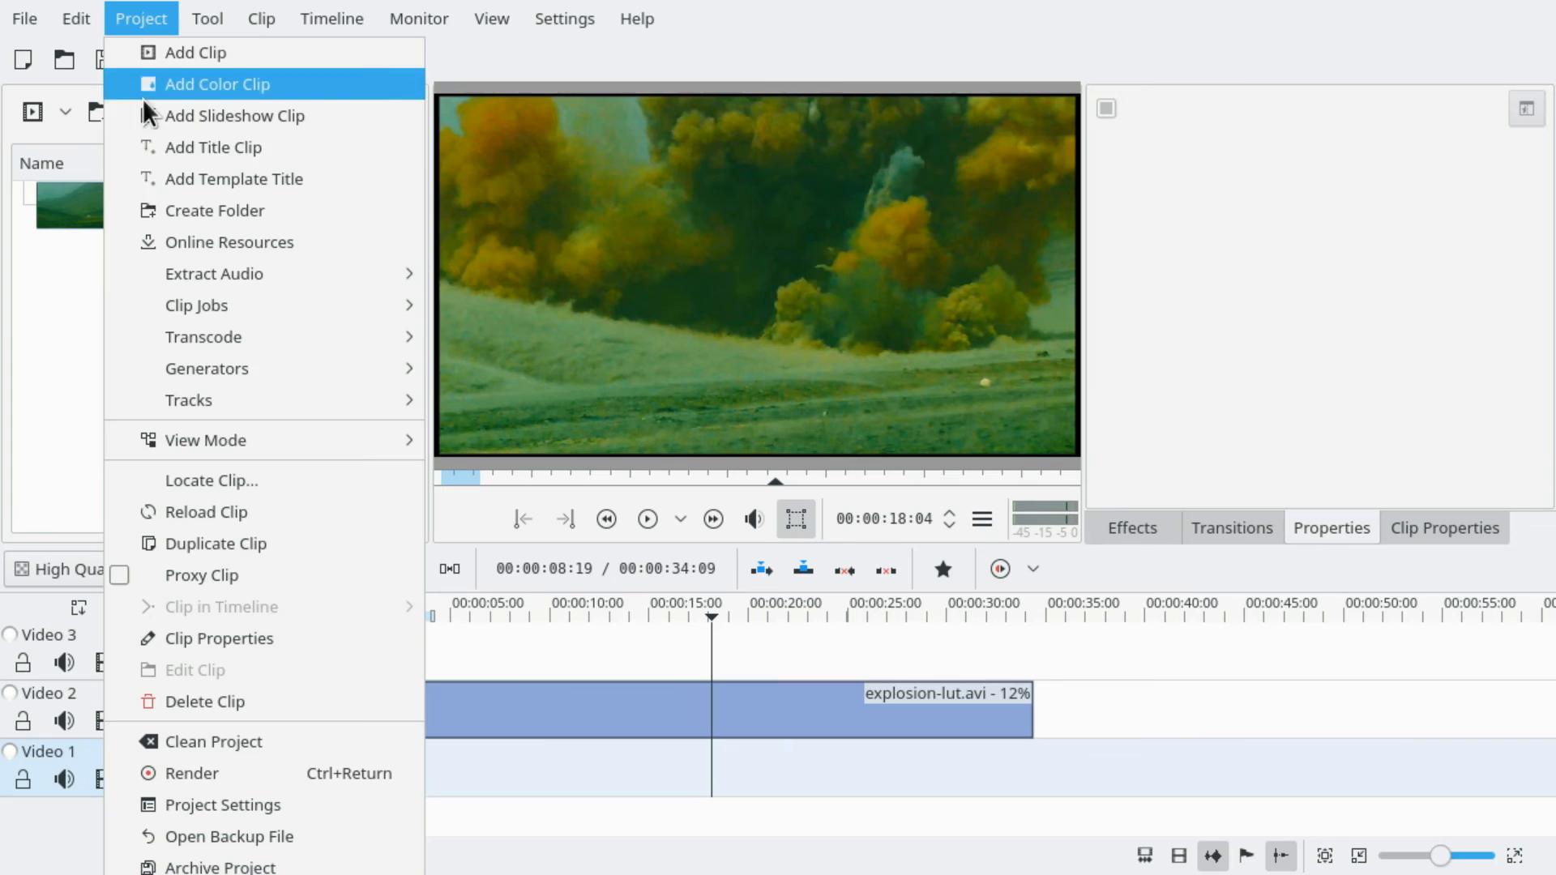
click(188, 773)
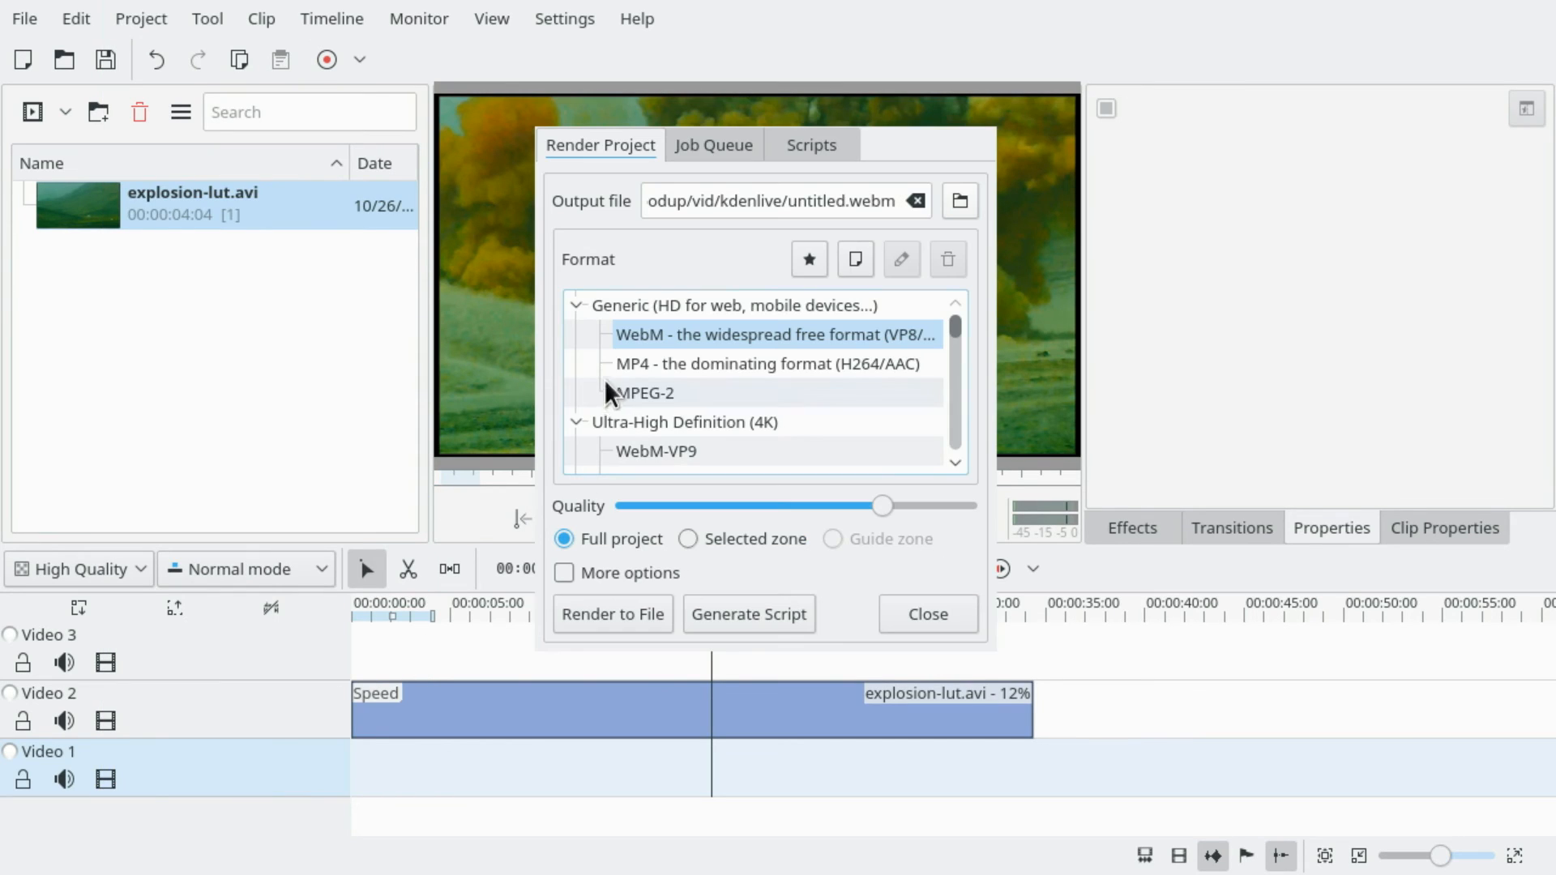
click(764, 364)
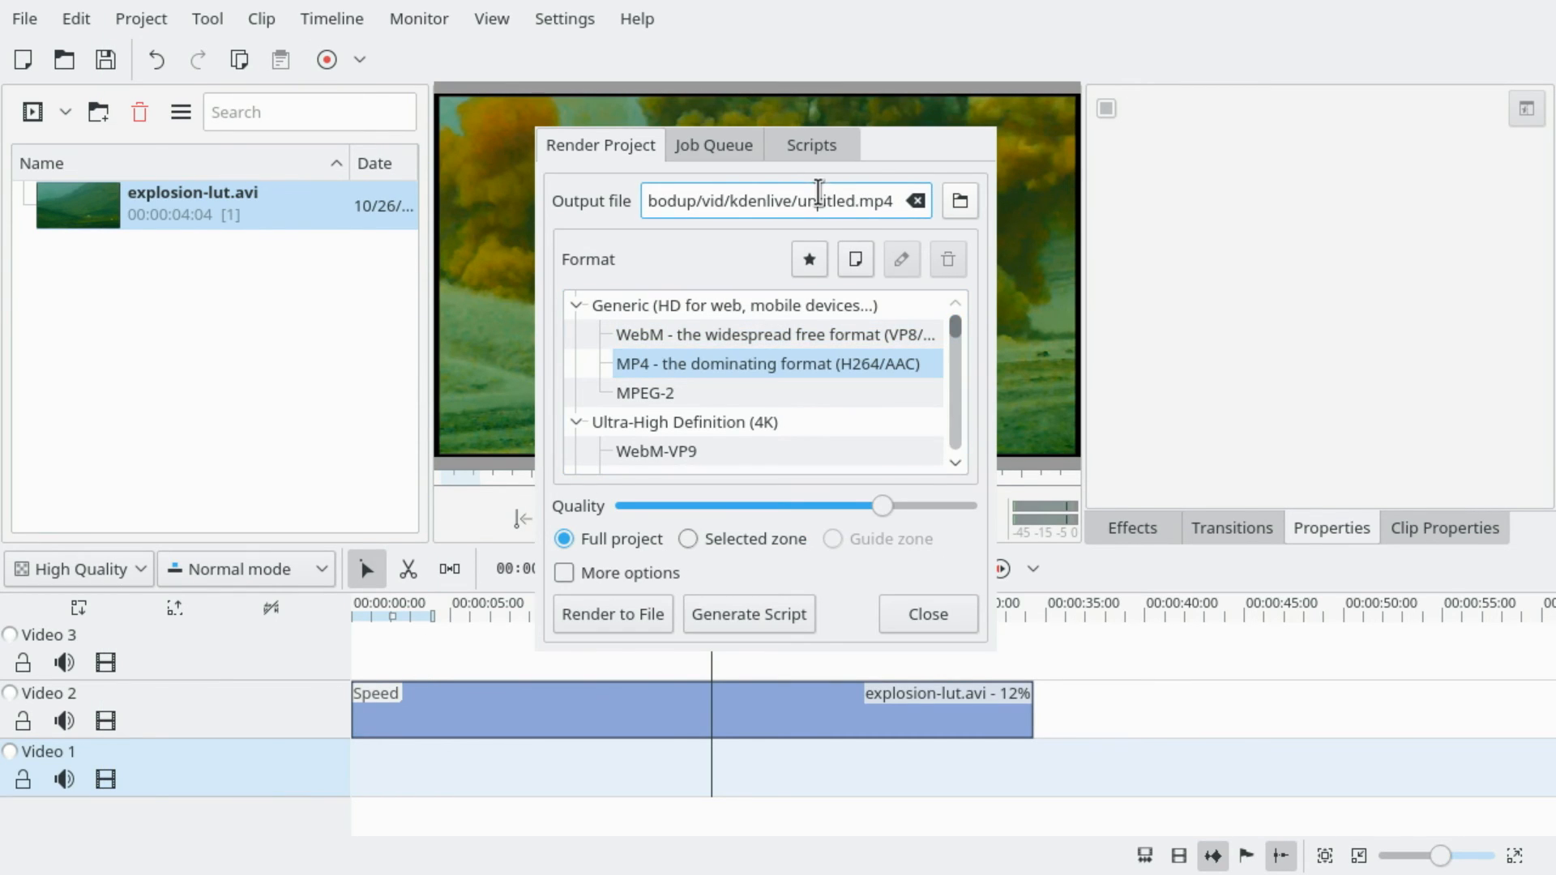
text(/home/qubodup/vid.mp4)
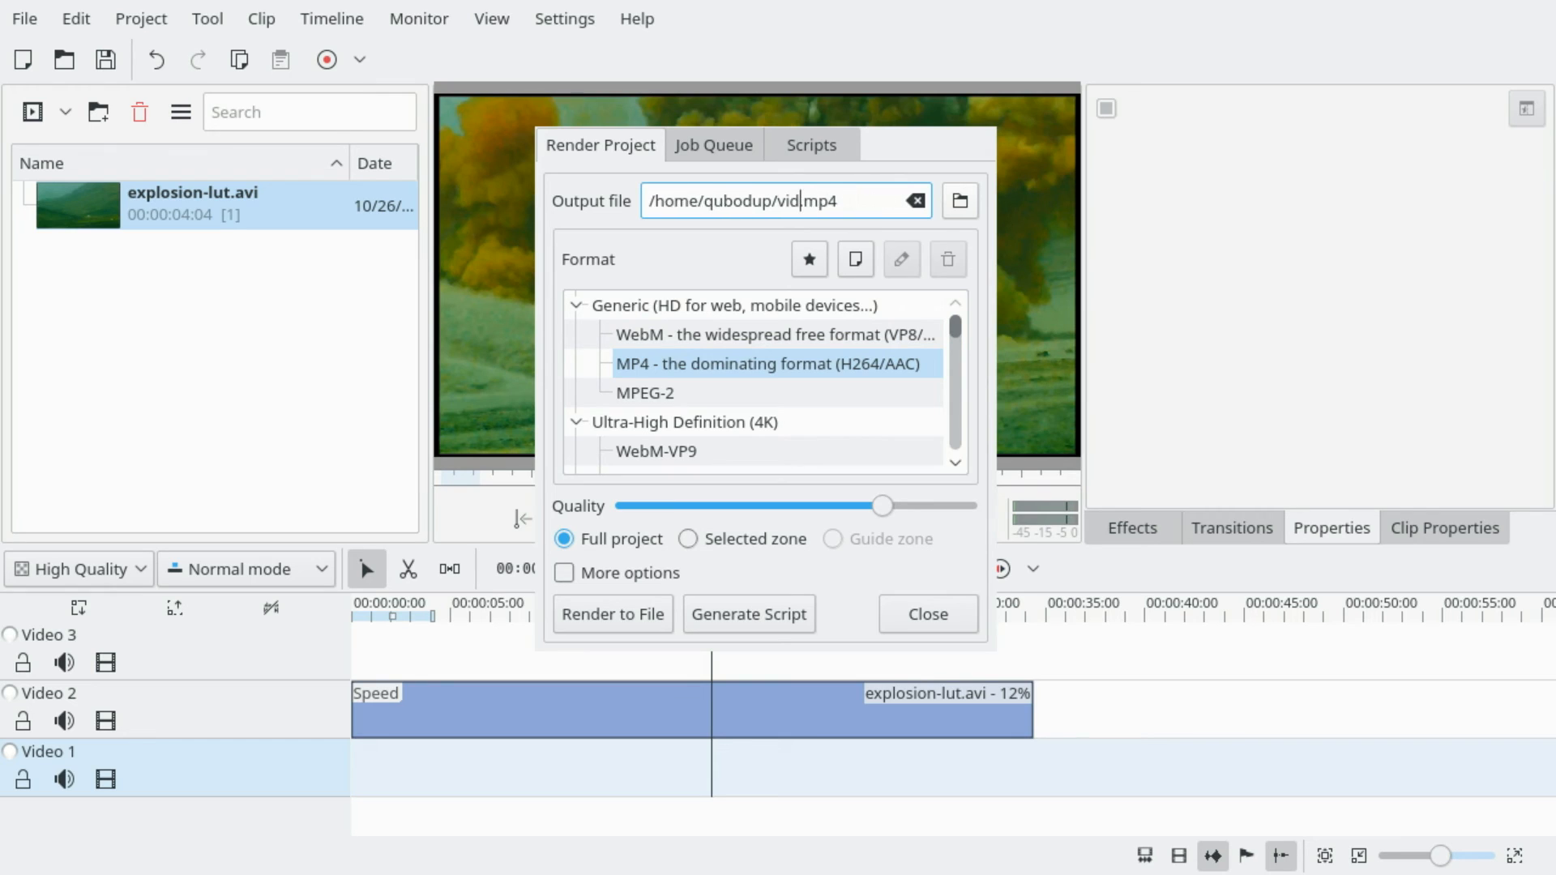
text(8timesslower)
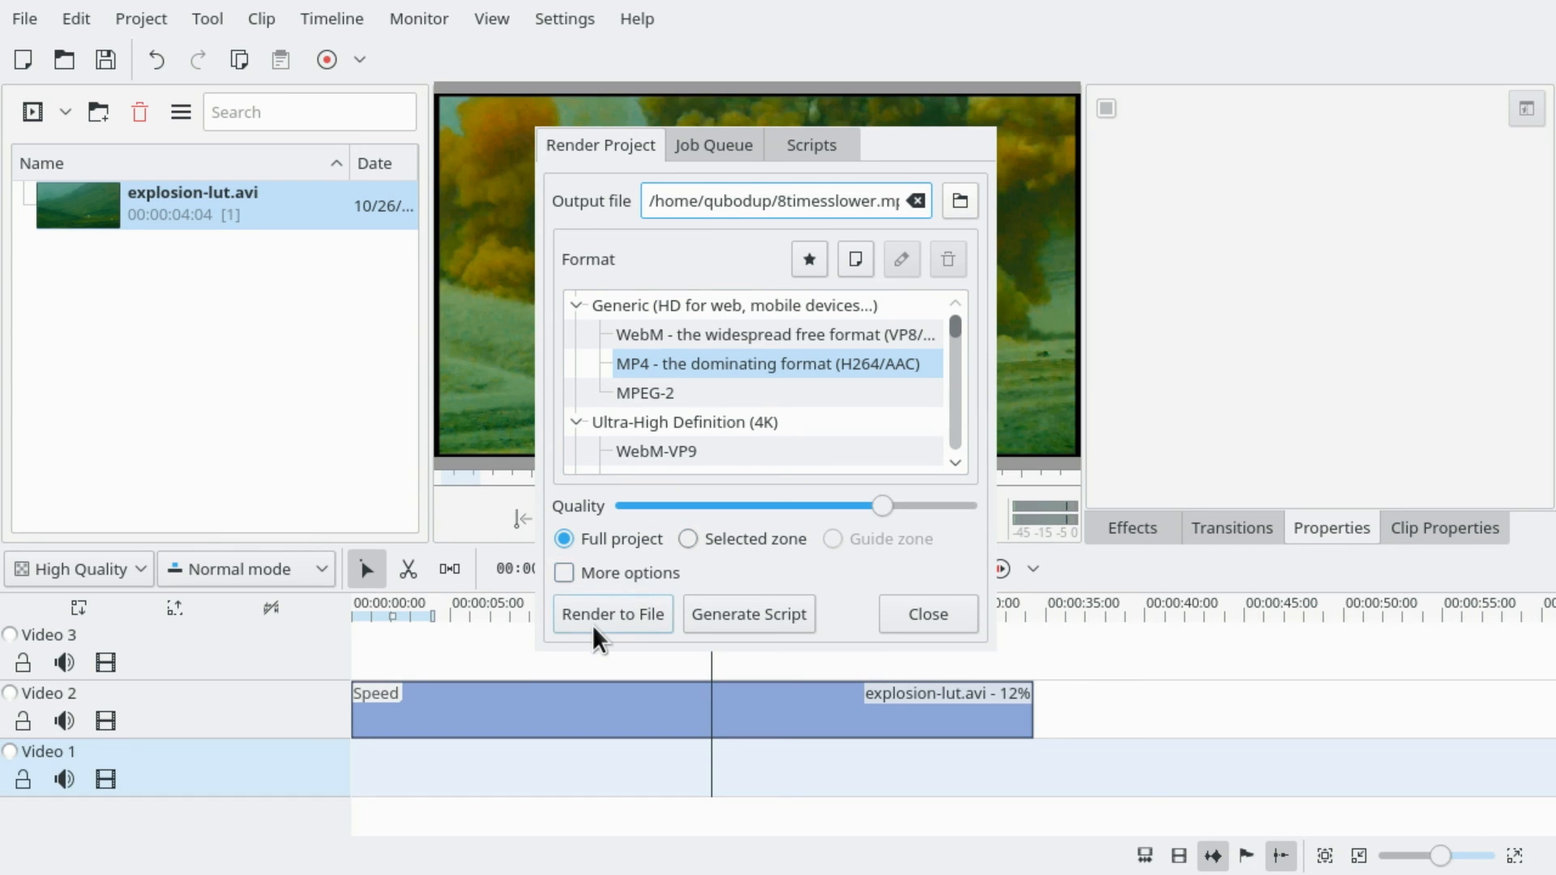
click(611, 613)
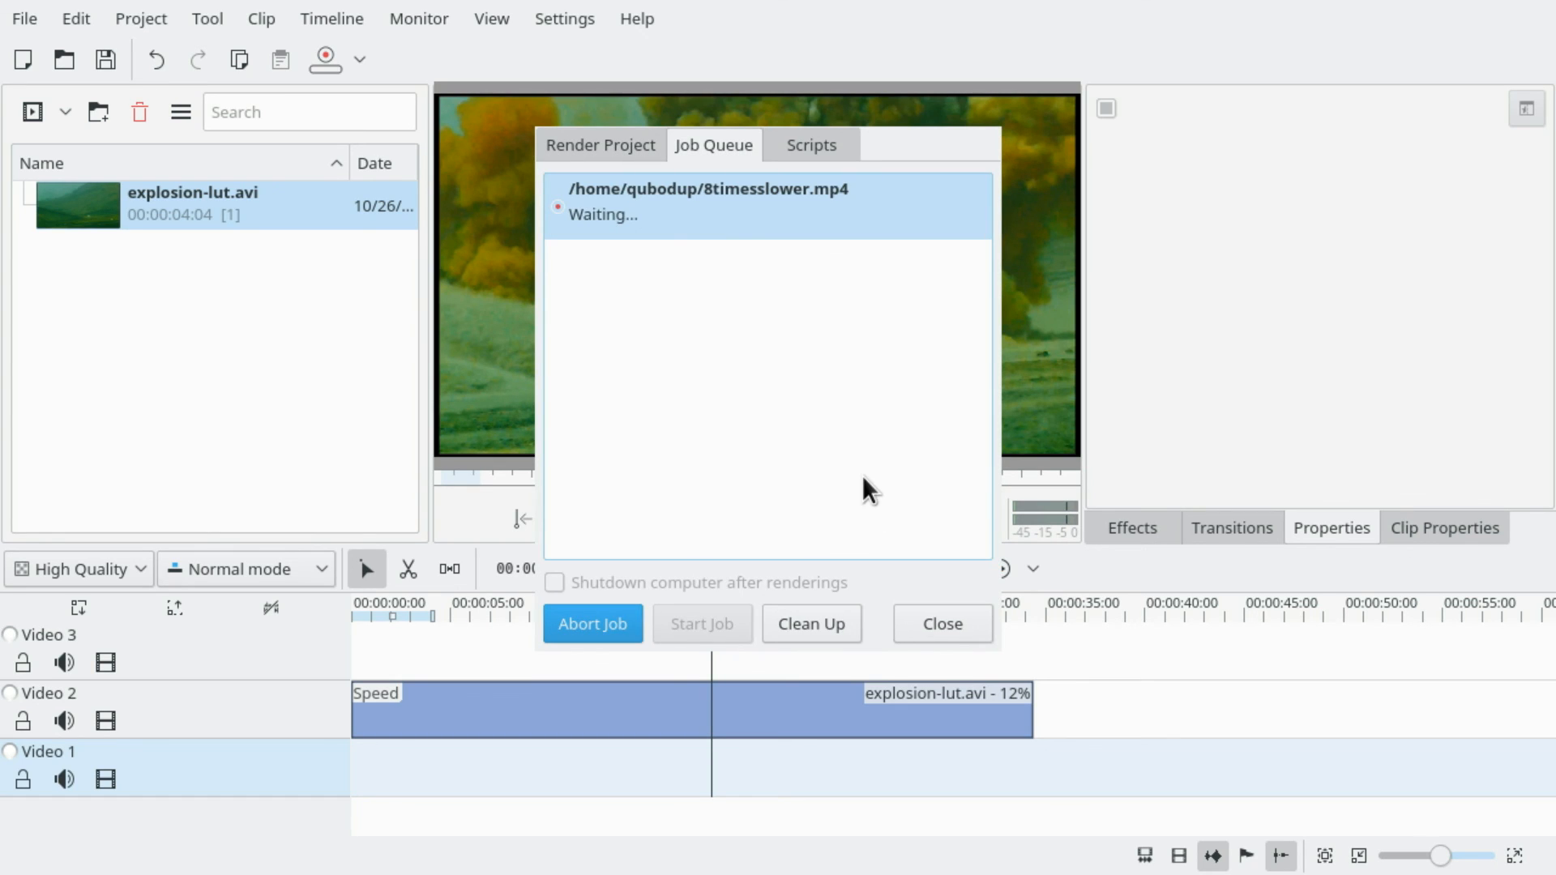